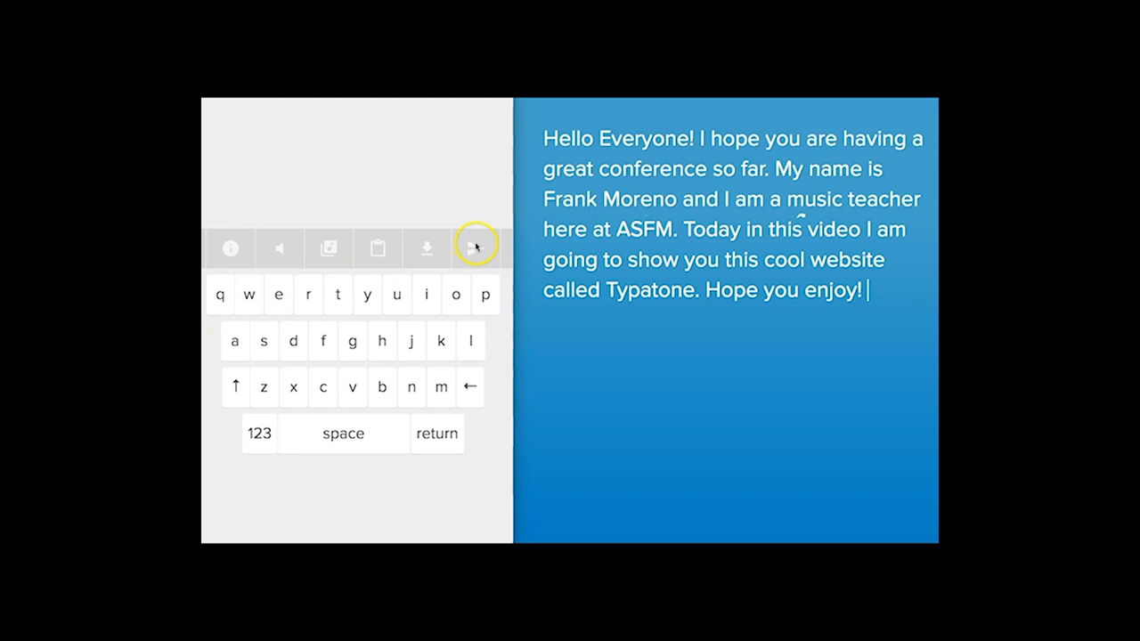
Step: Bring up the share page showing the message link and embed code
click(474, 248)
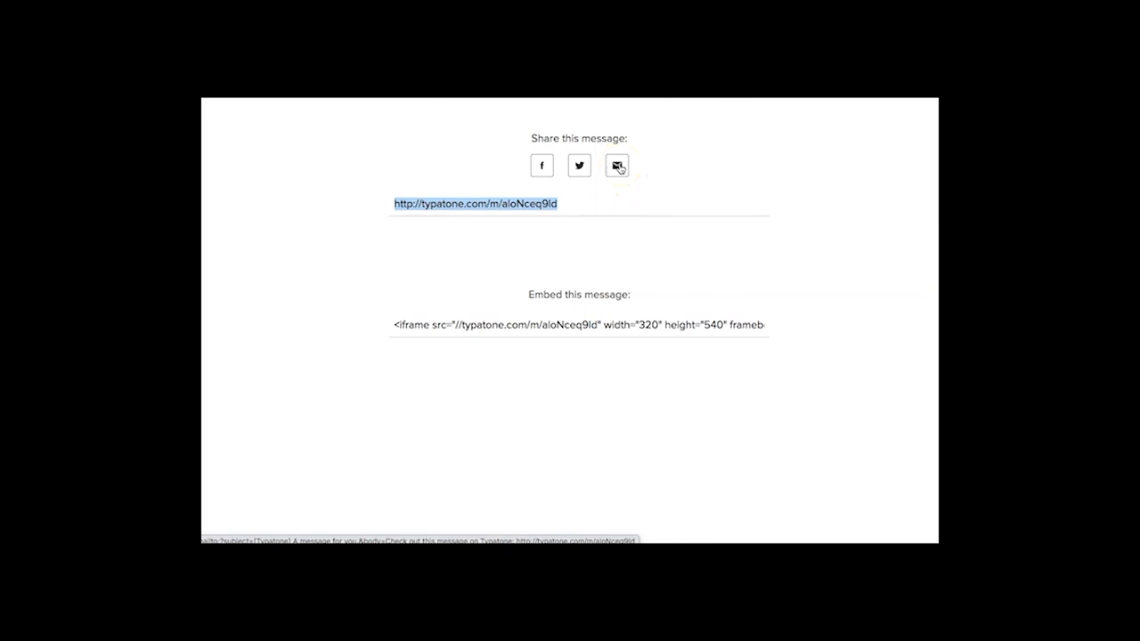
Step: Share via email, creating a Gmail draft '[Typatone] A message for you.' with the link
click(616, 166)
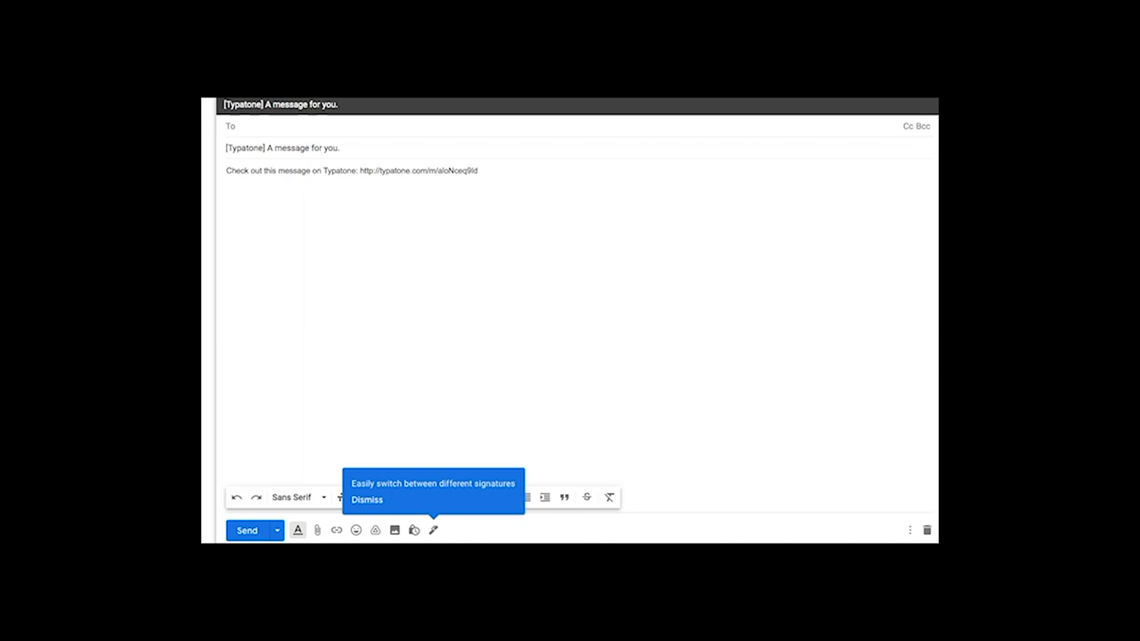